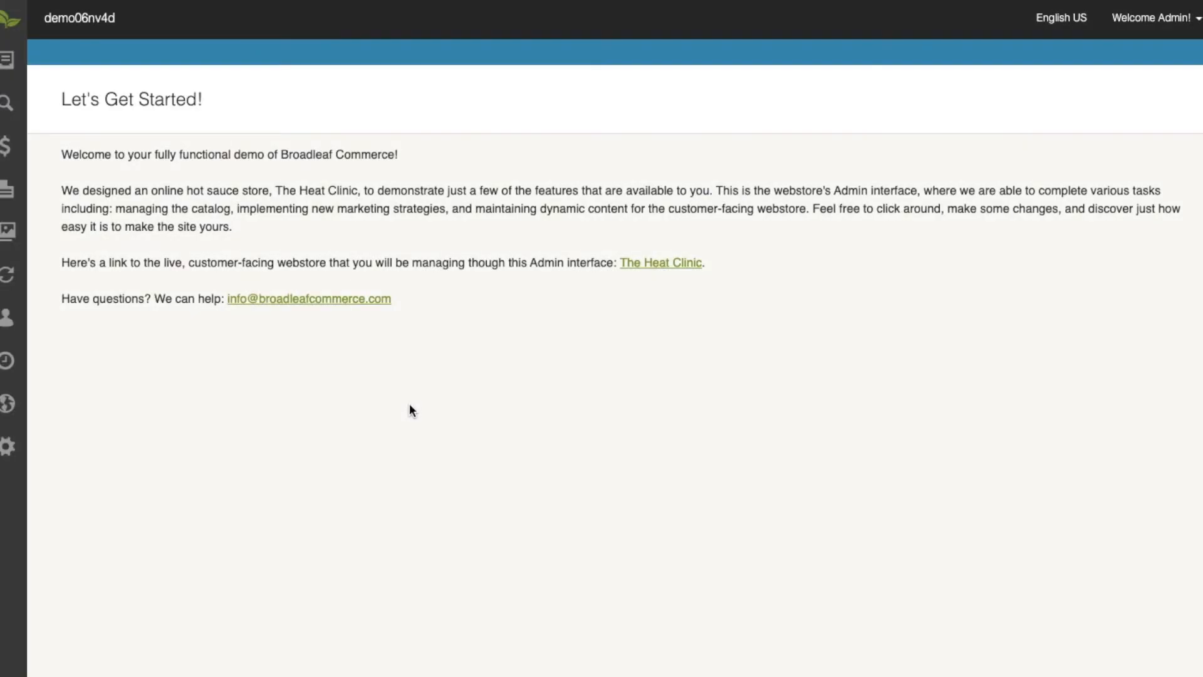
pyautogui.moveTo(409, 413)
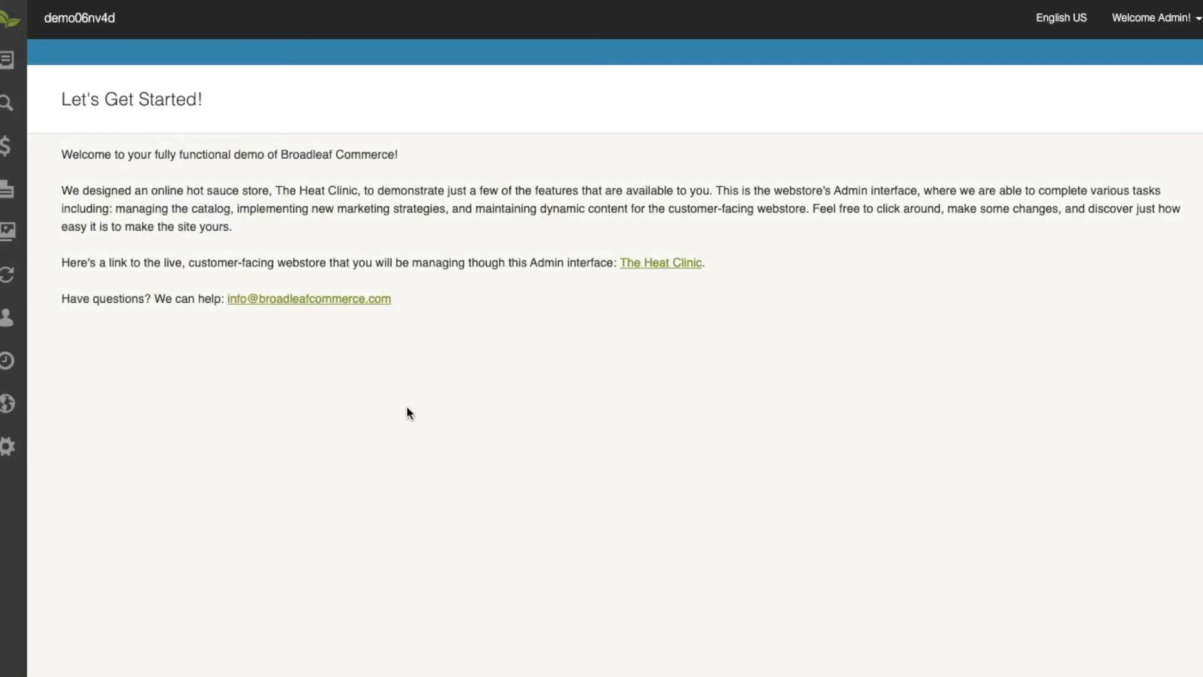
pyautogui.moveTo(412, 417)
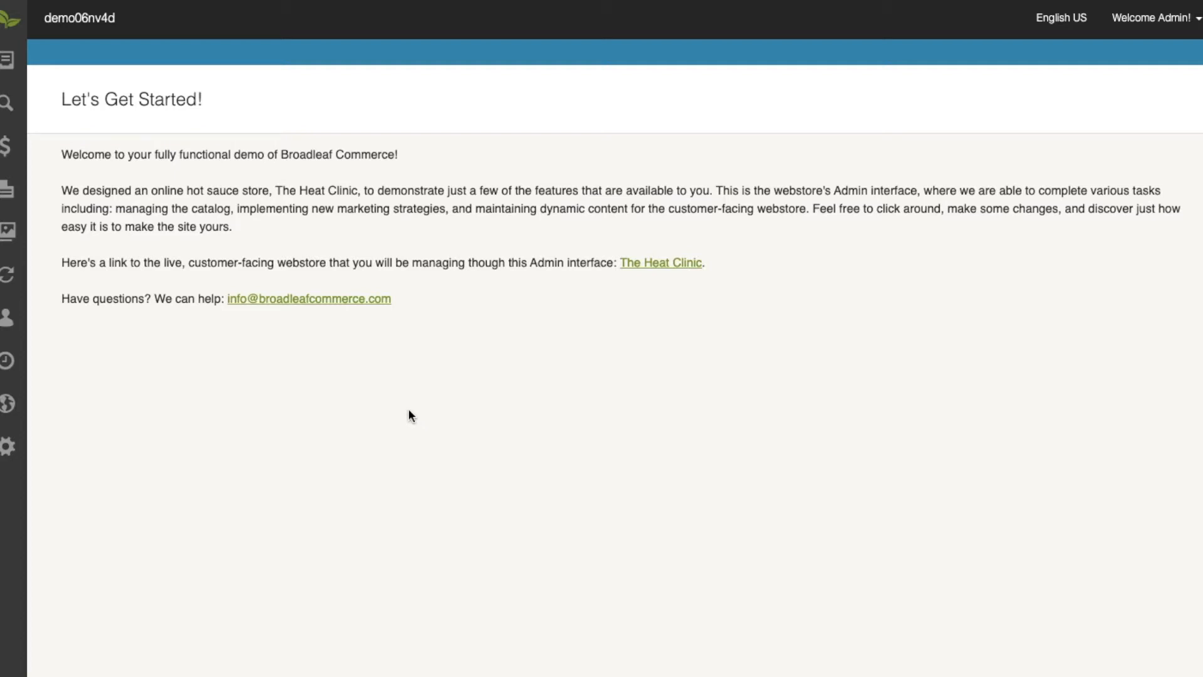
pyautogui.moveTo(411, 415)
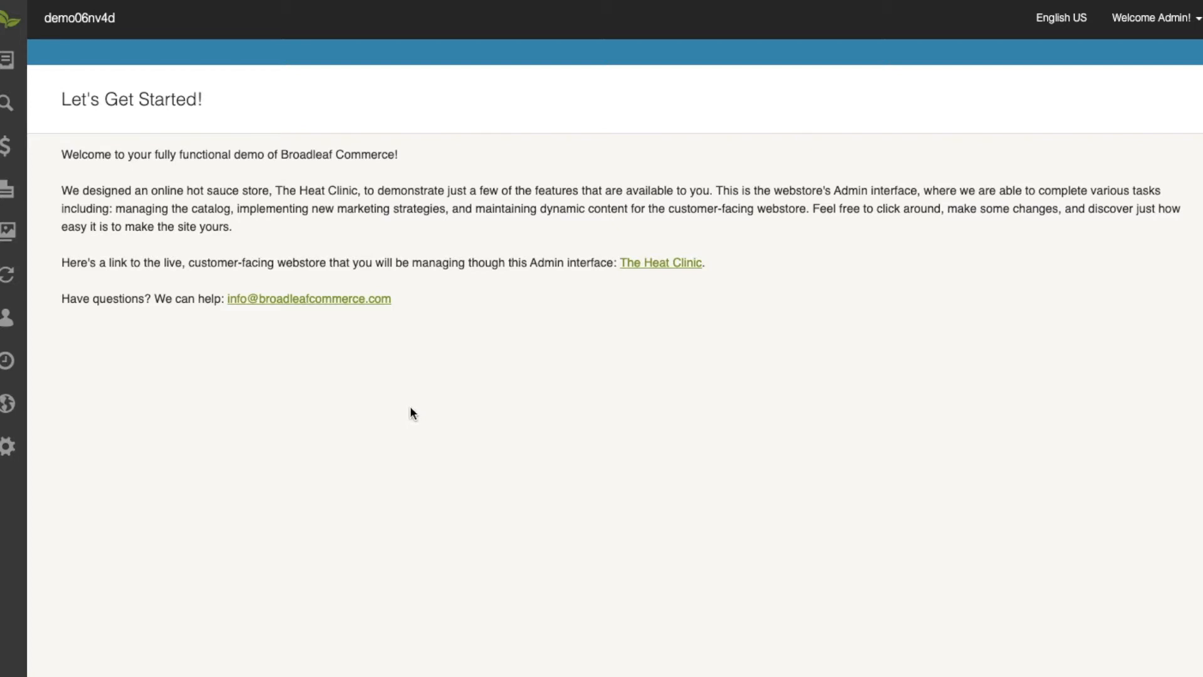
pyautogui.moveTo(420, 407)
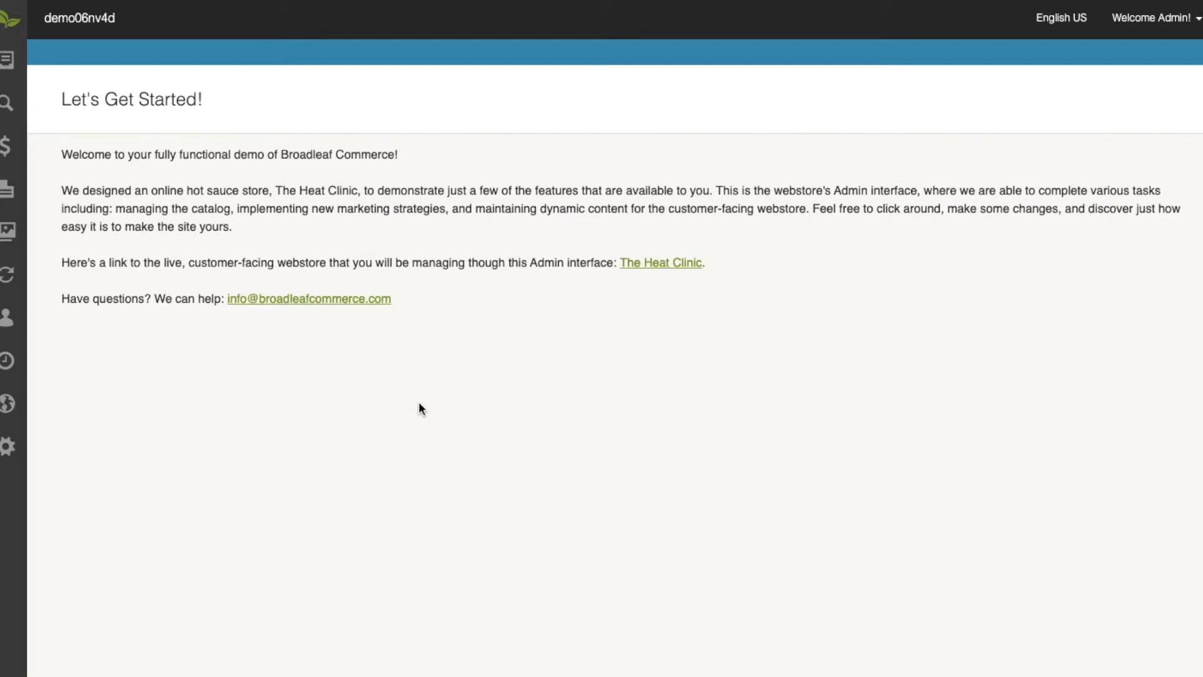
# Start an offer code group described '60% off Site Wide', linked to the 60% off Site Wide offer.
pyautogui.click(8, 147)
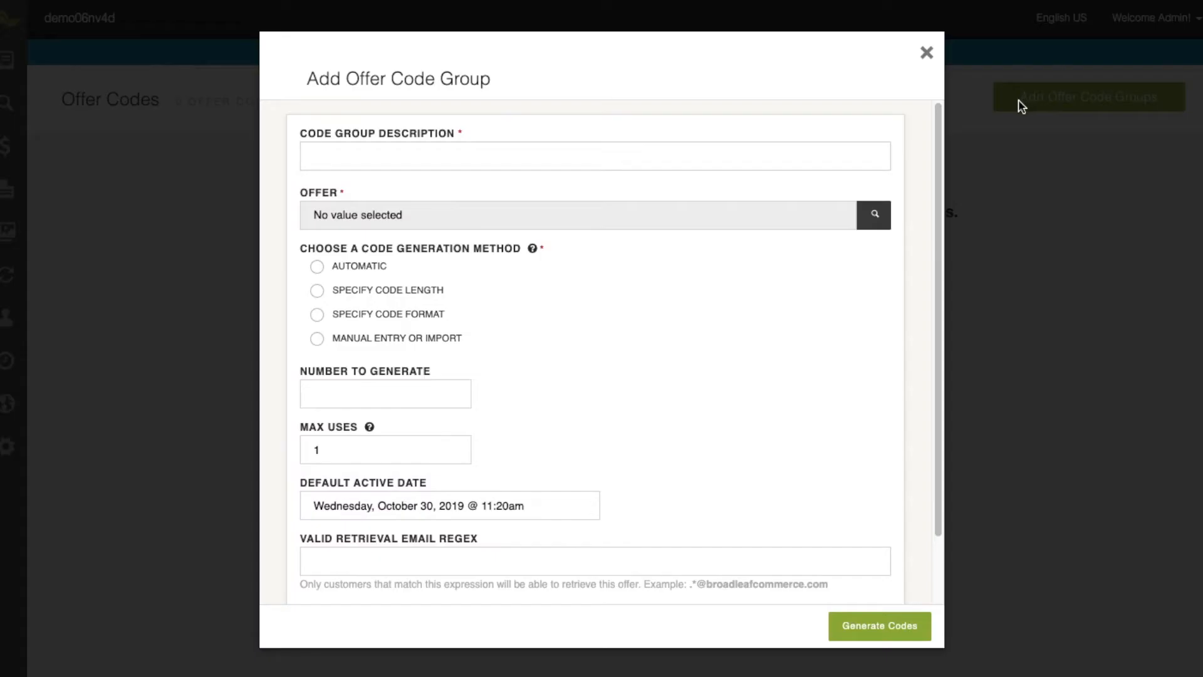
pyautogui.click(594, 156)
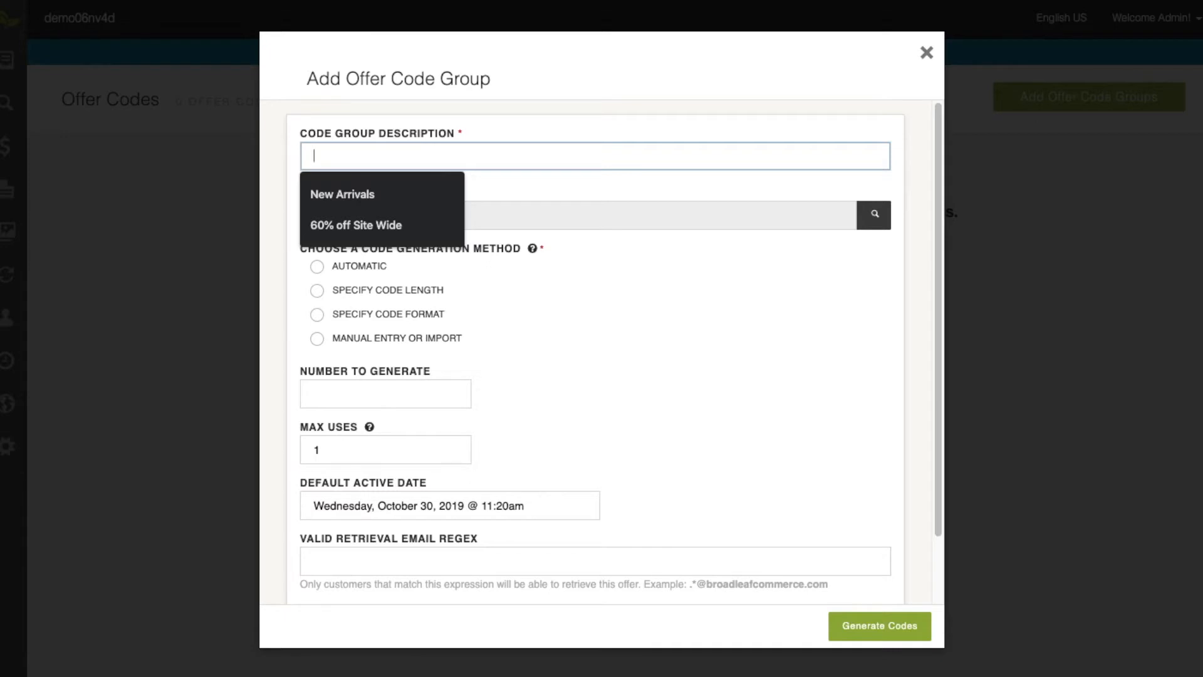
pyautogui.write('60% Off')
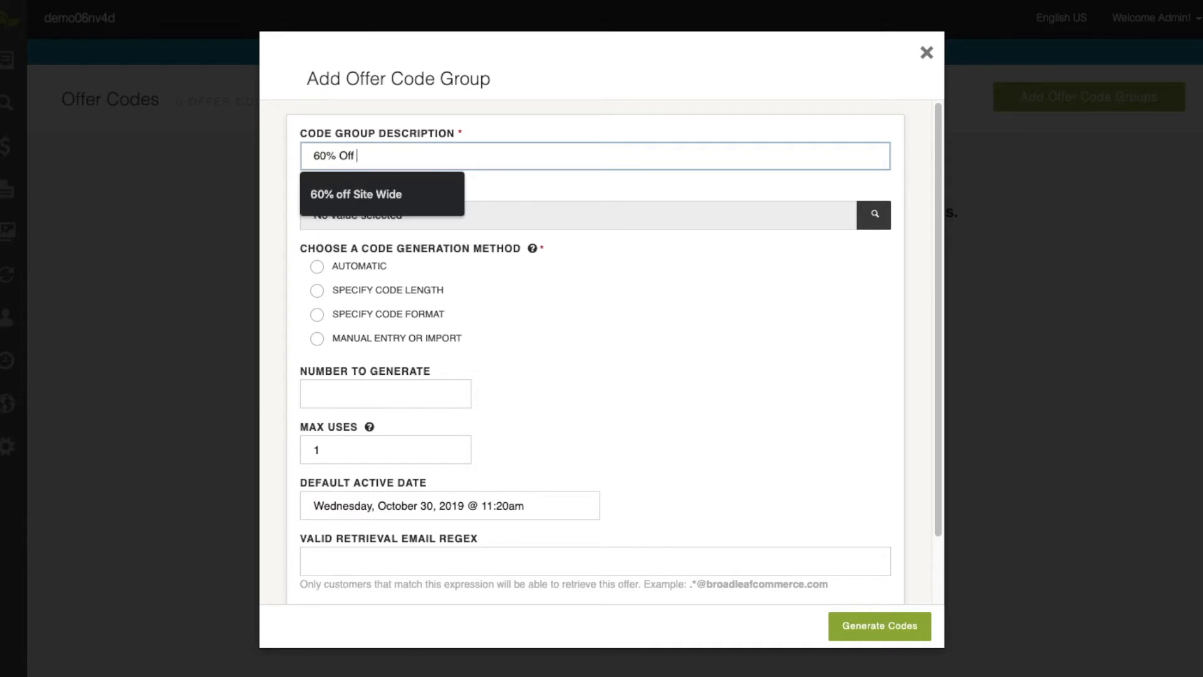
pyautogui.click(356, 194)
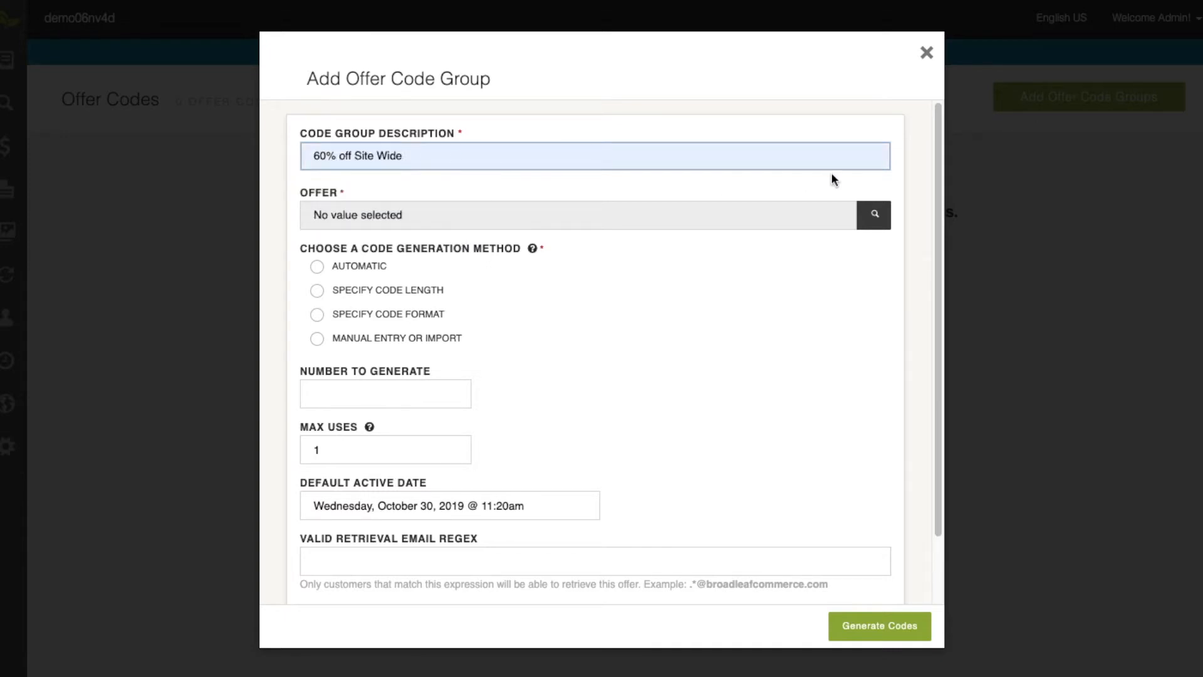
pyautogui.click(873, 215)
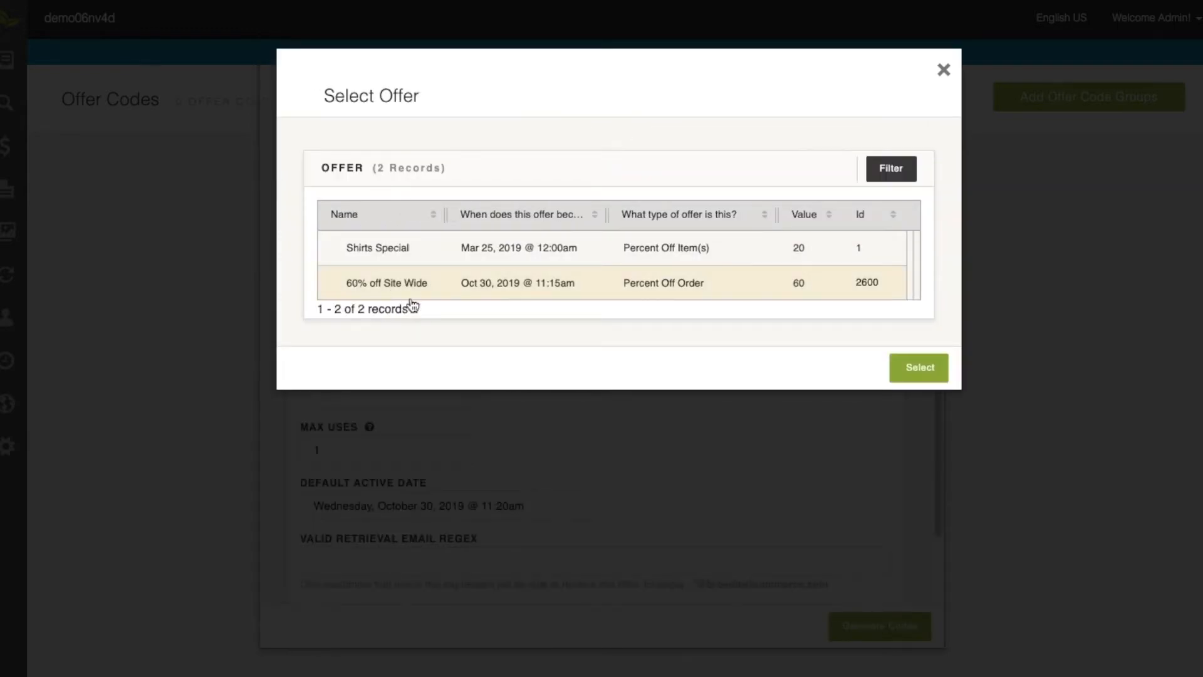
pyautogui.click(917, 367)
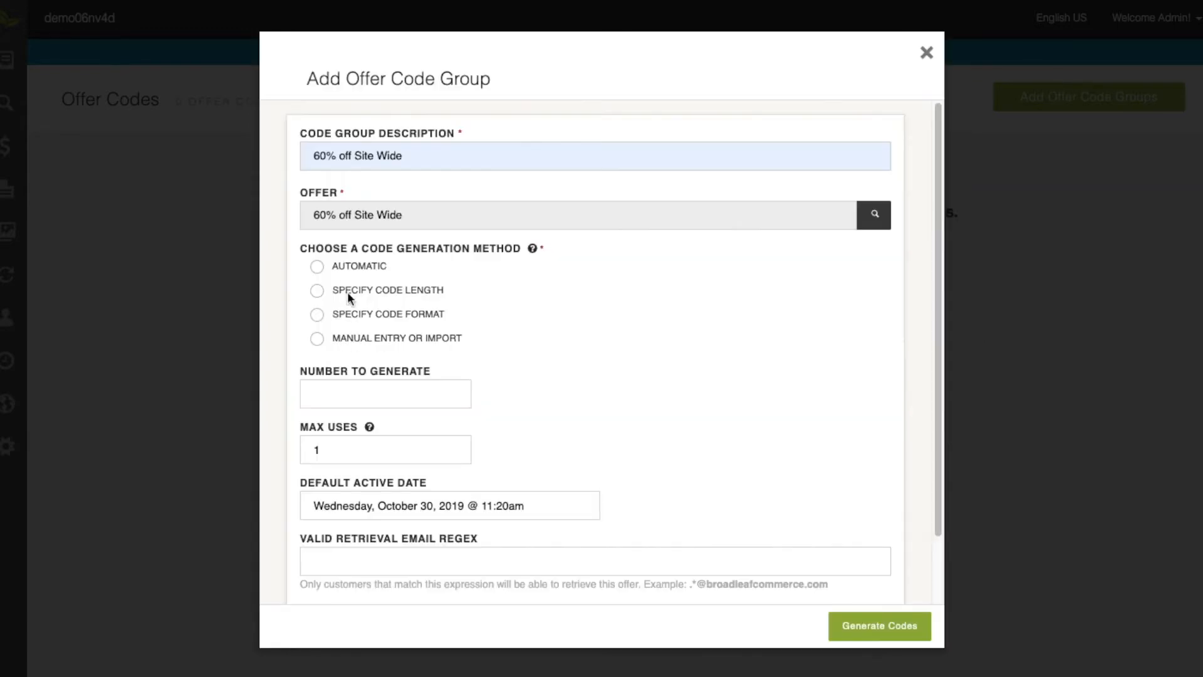
# Choose Manual Entry with max uses 0 and create the code group.
pyautogui.click(315, 338)
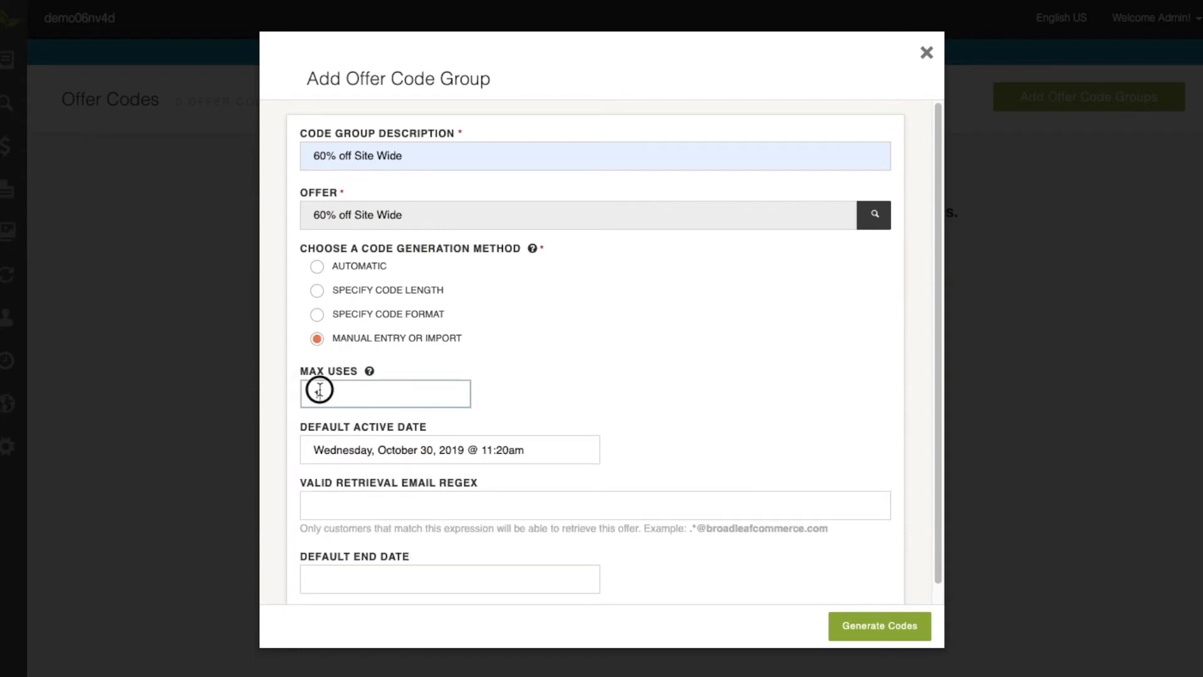
pyautogui.write('0')
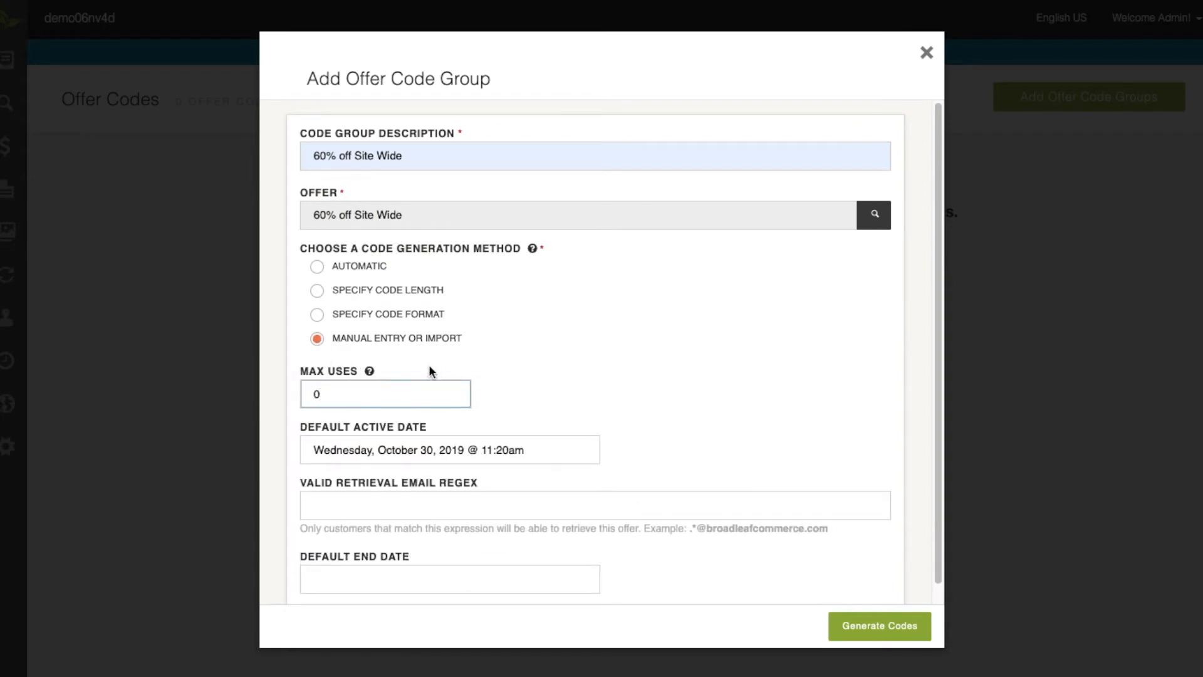
pyautogui.moveTo(371, 372)
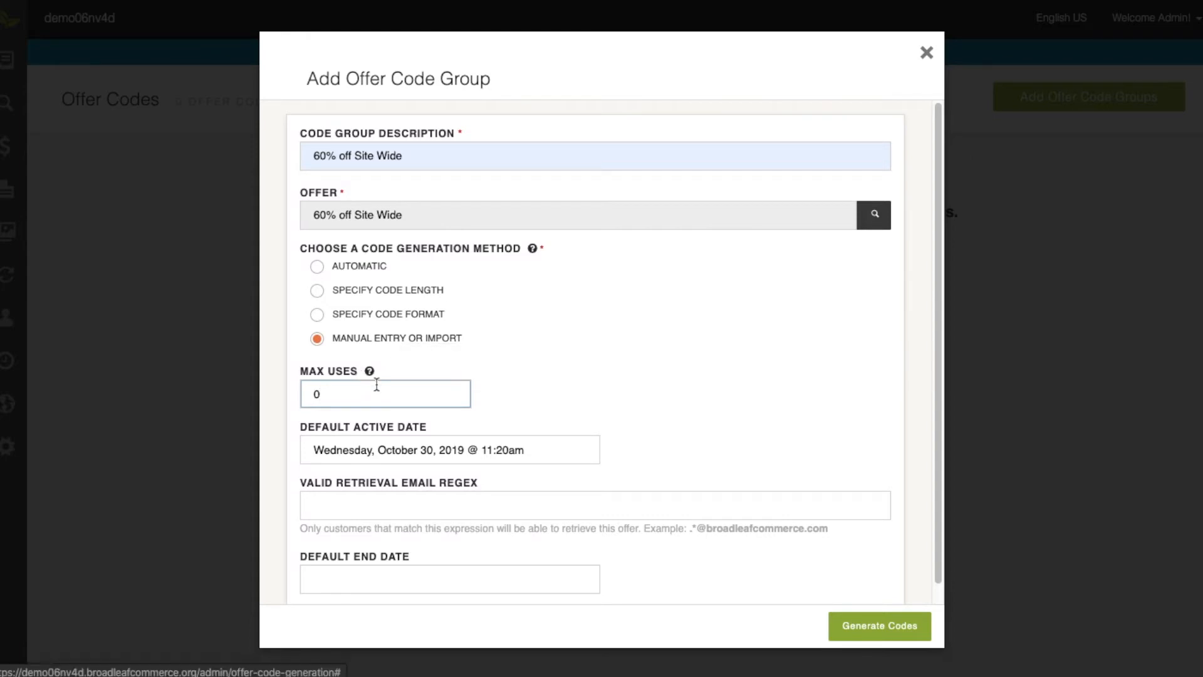
pyautogui.click(878, 626)
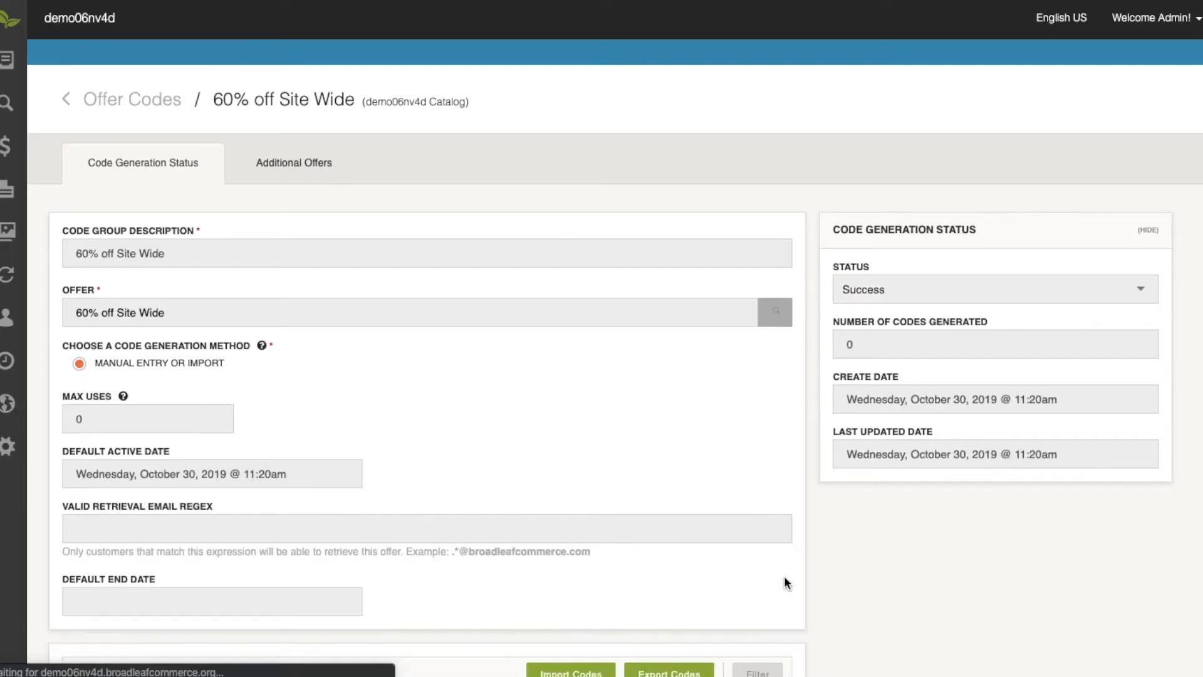
# Go to the 60% off Site Wide offer's codes and start adding a new code.
pyautogui.click(8, 146)
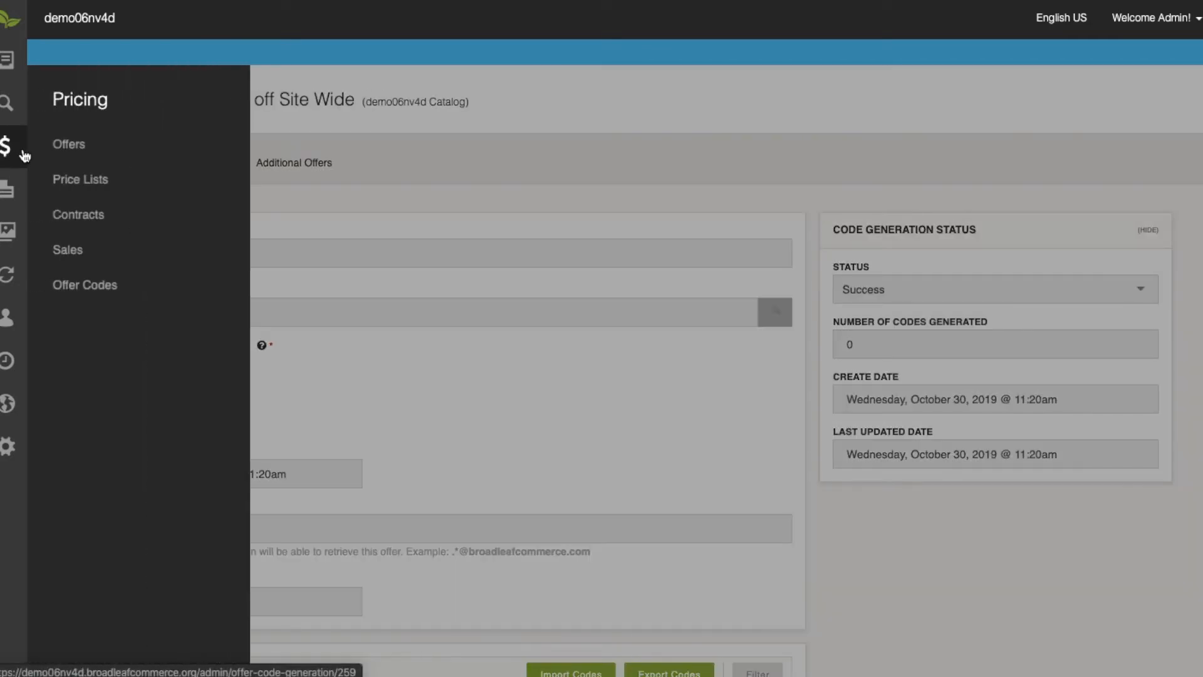
pyautogui.click(69, 144)
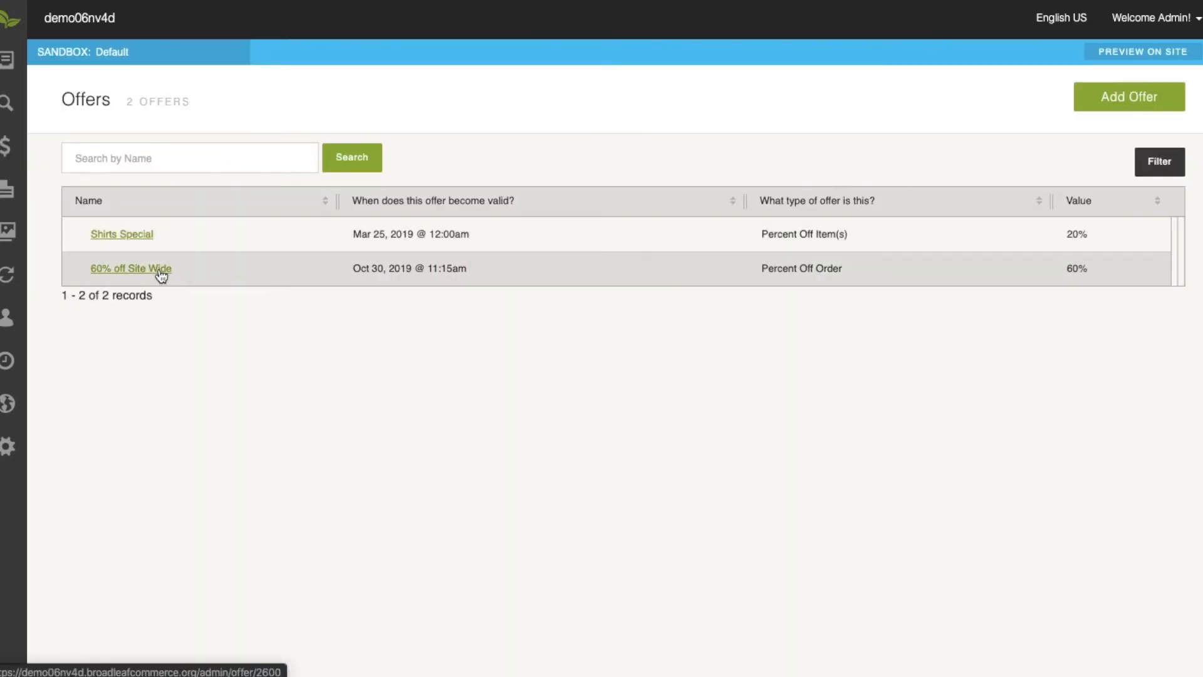
pyautogui.click(131, 268)
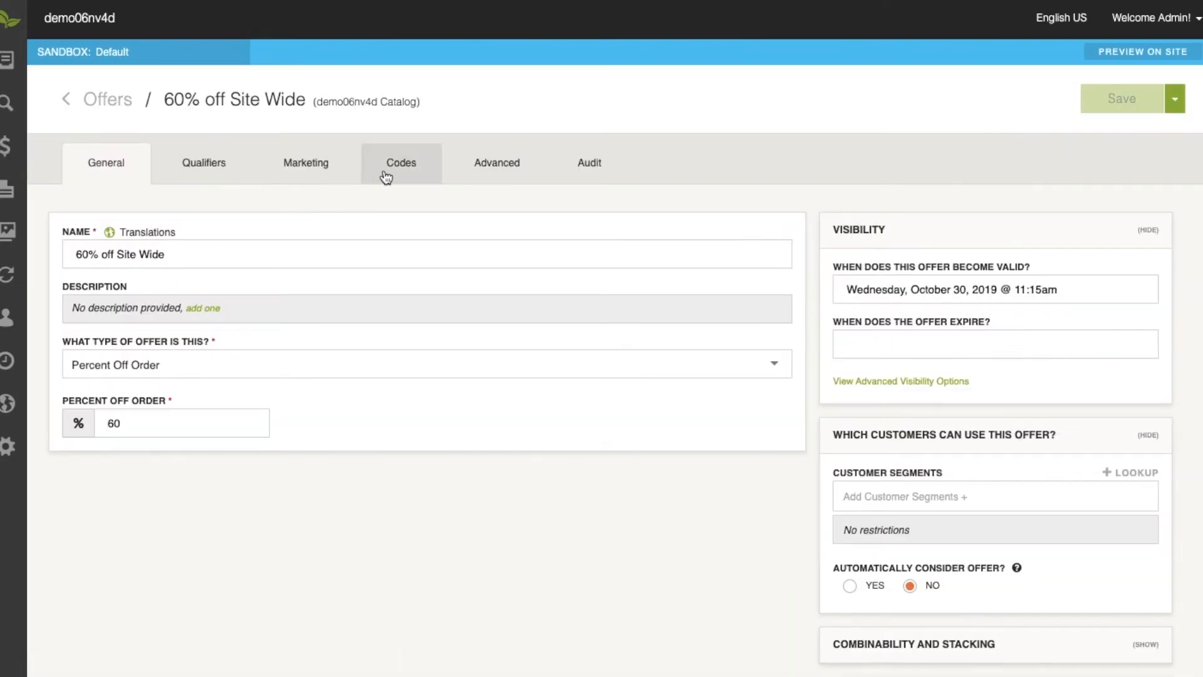
pyautogui.click(401, 162)
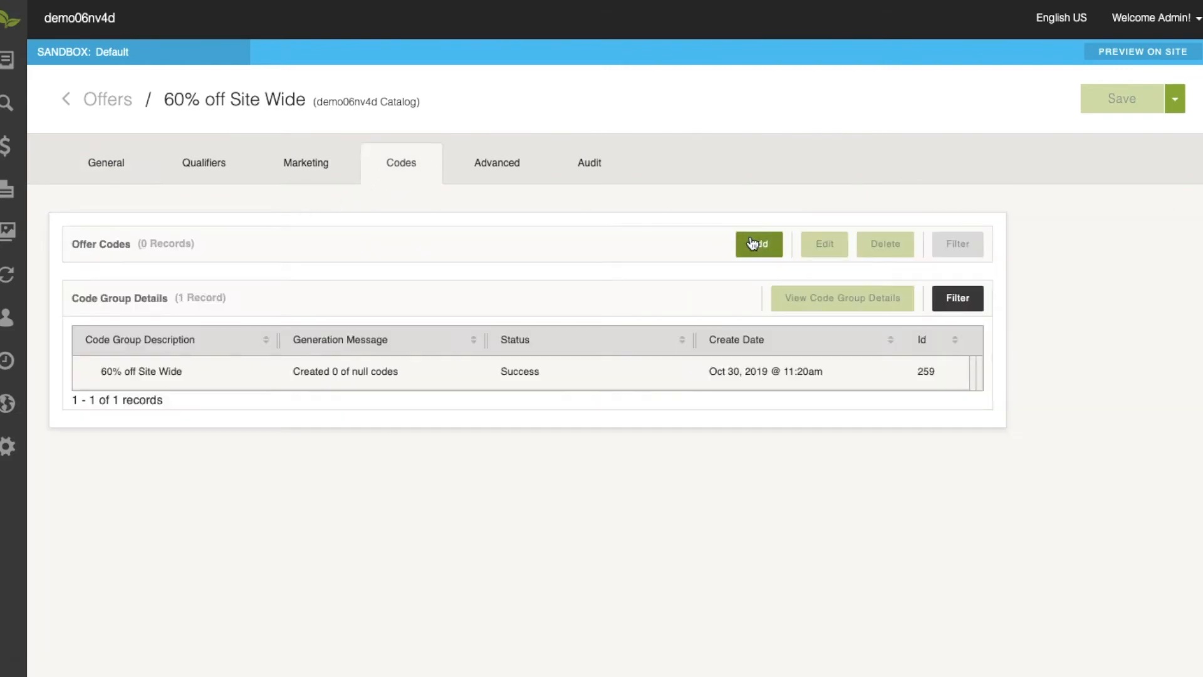
pyautogui.click(758, 244)
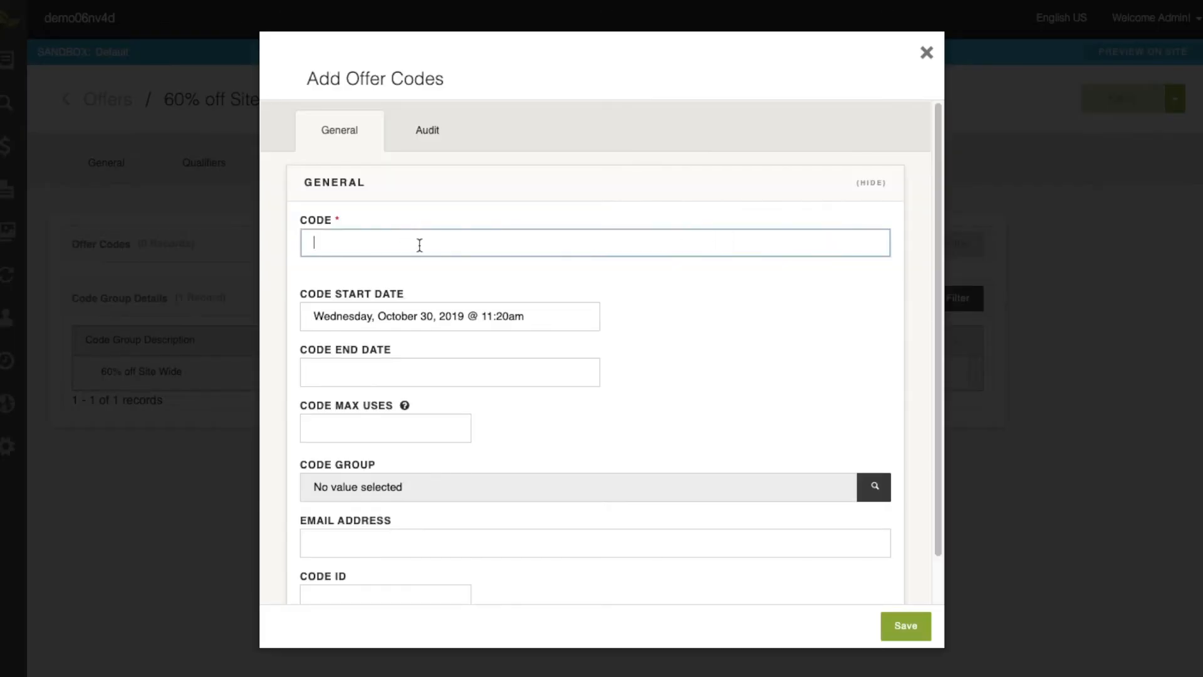
# Enter code 60OFF with max uses 0 in the 60% off Site Wide code group.
pyautogui.write('60OFF')
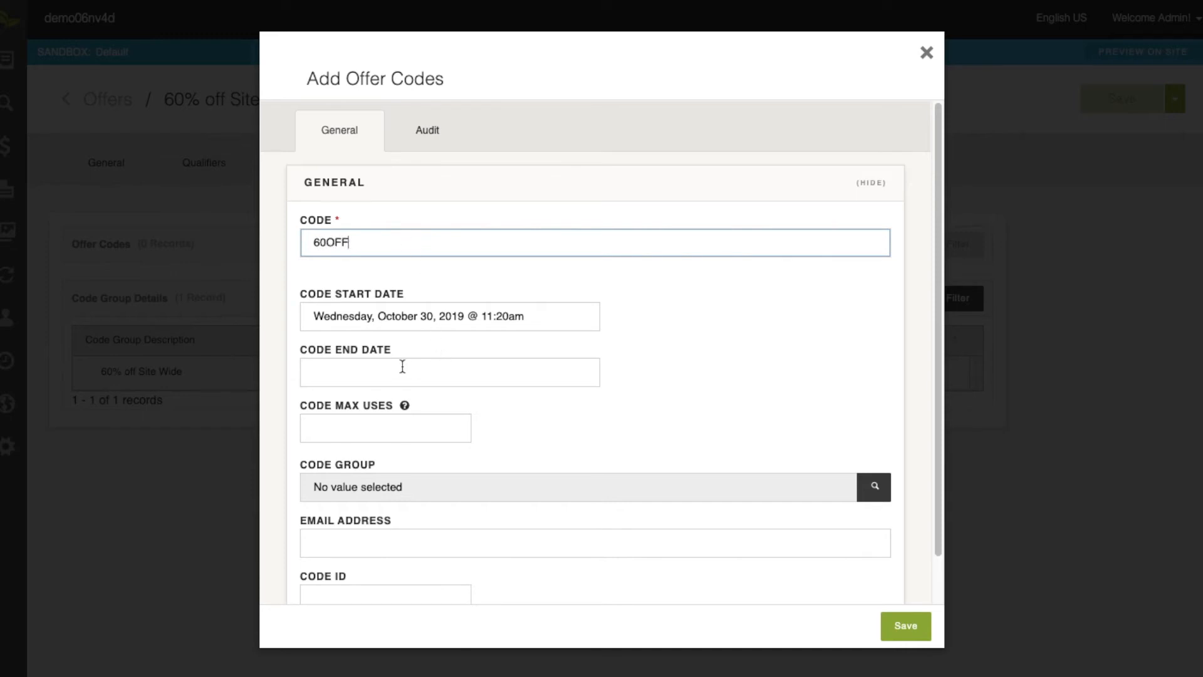
pyautogui.click(385, 428)
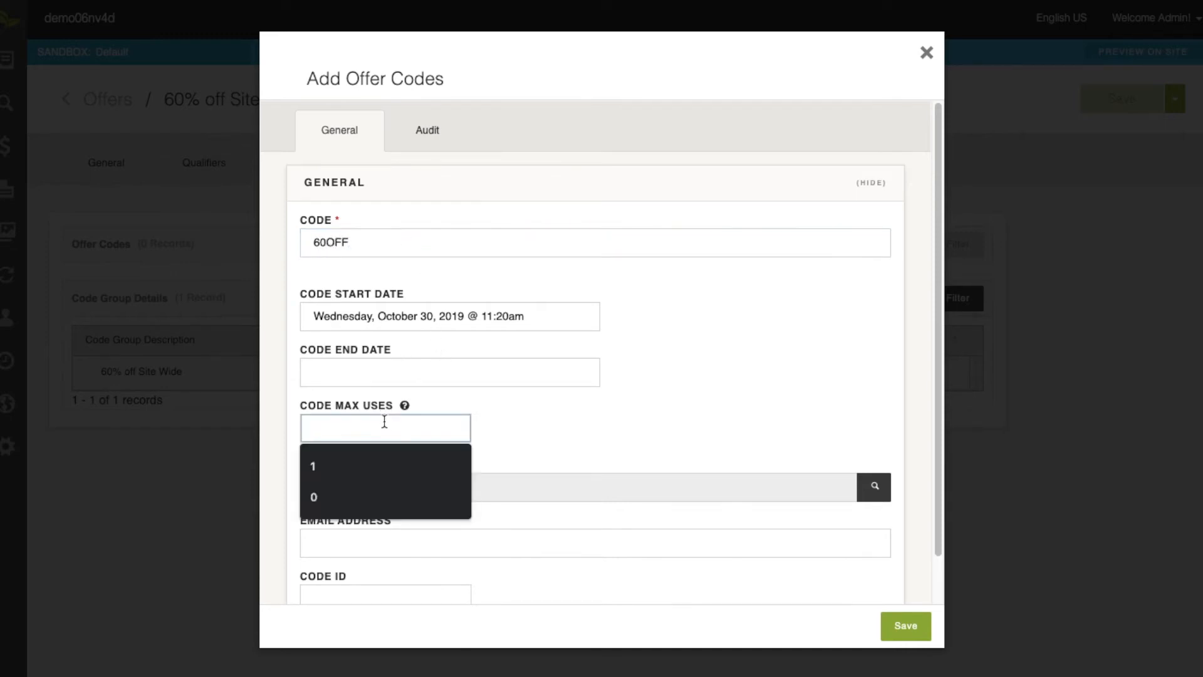
pyautogui.click(313, 497)
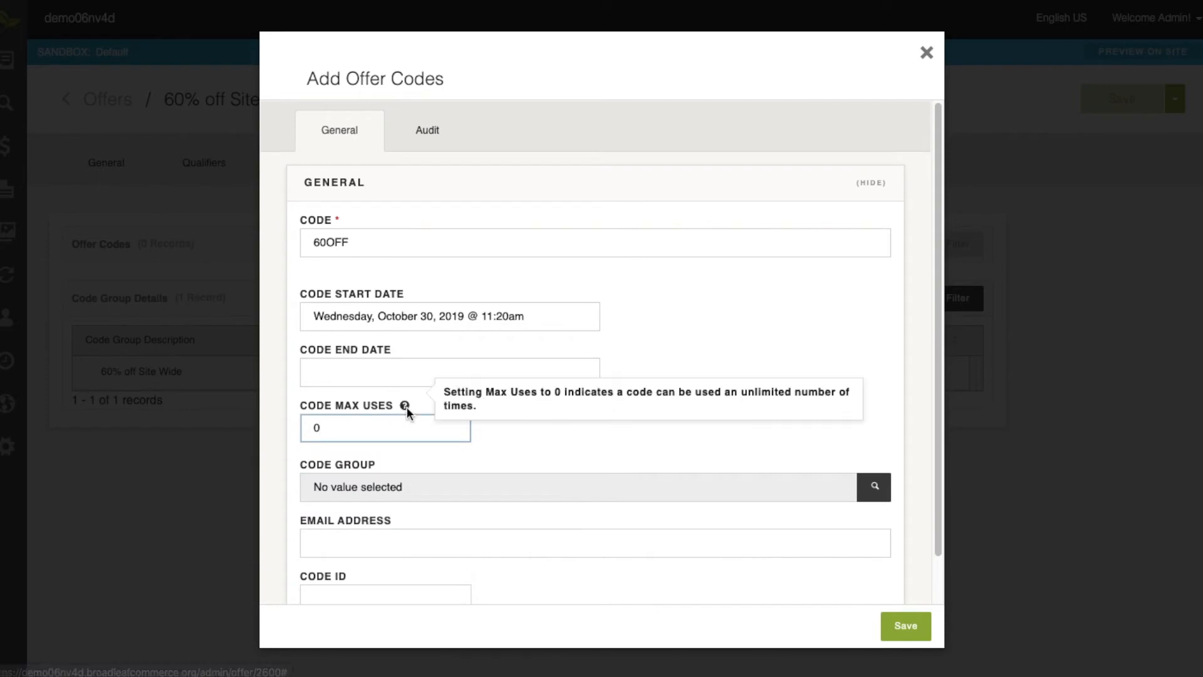
pyautogui.moveTo(537, 440)
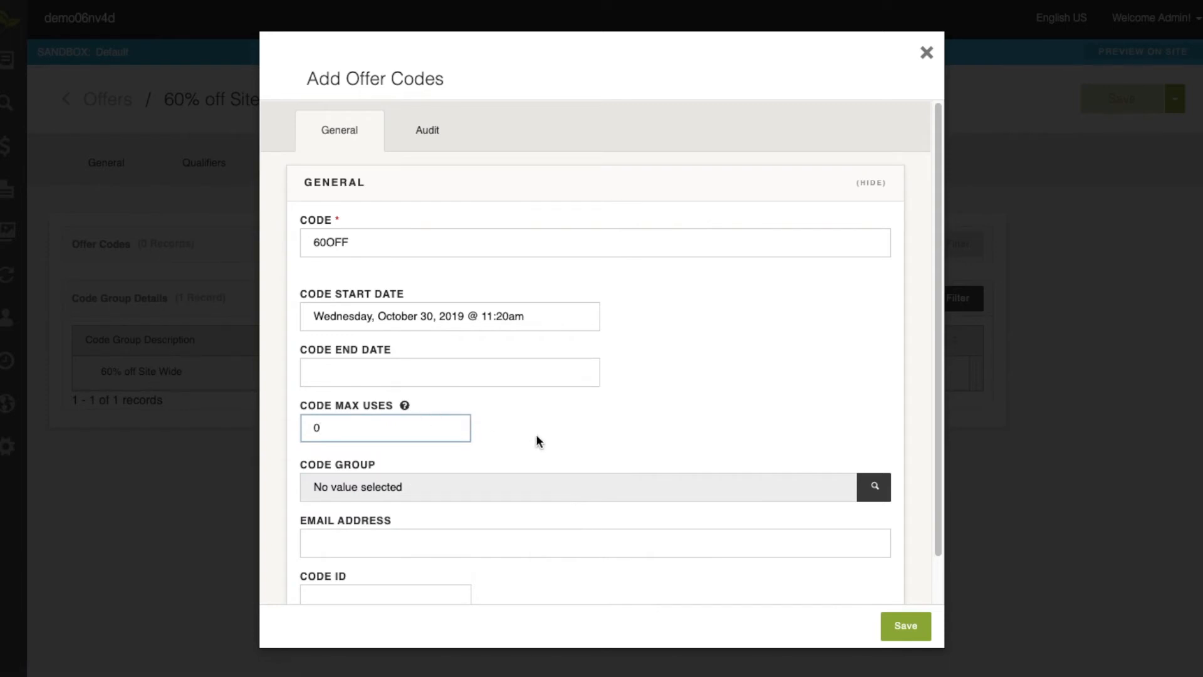
pyautogui.click(873, 486)
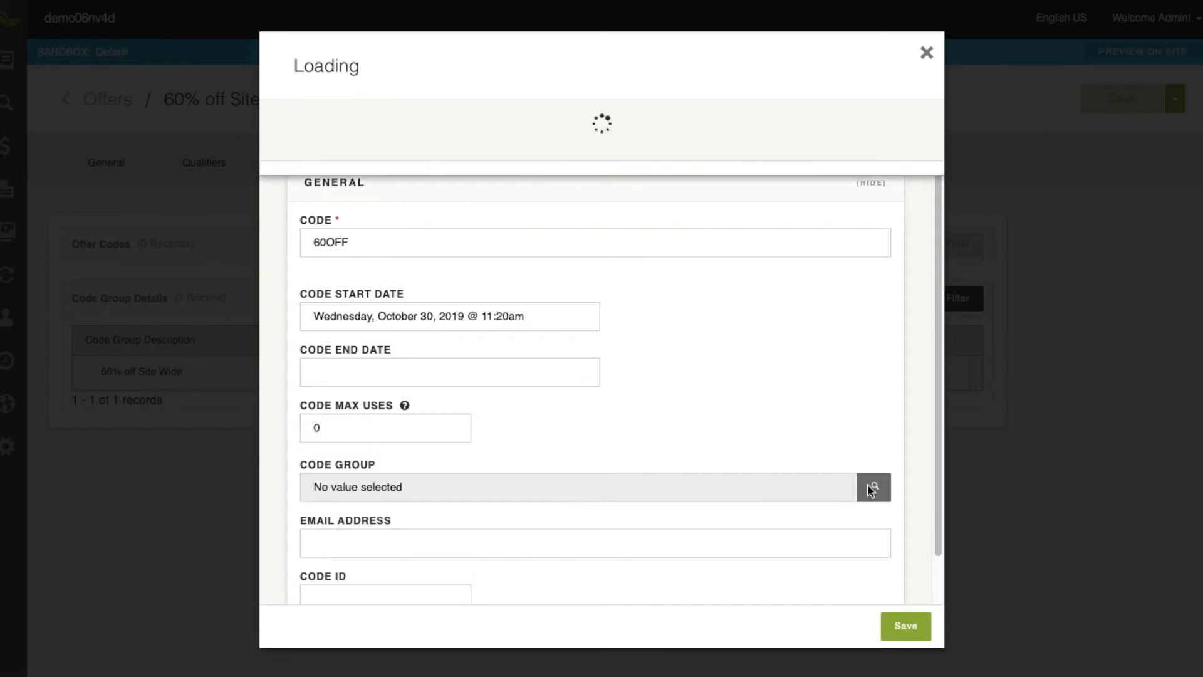
pyautogui.click(873, 486)
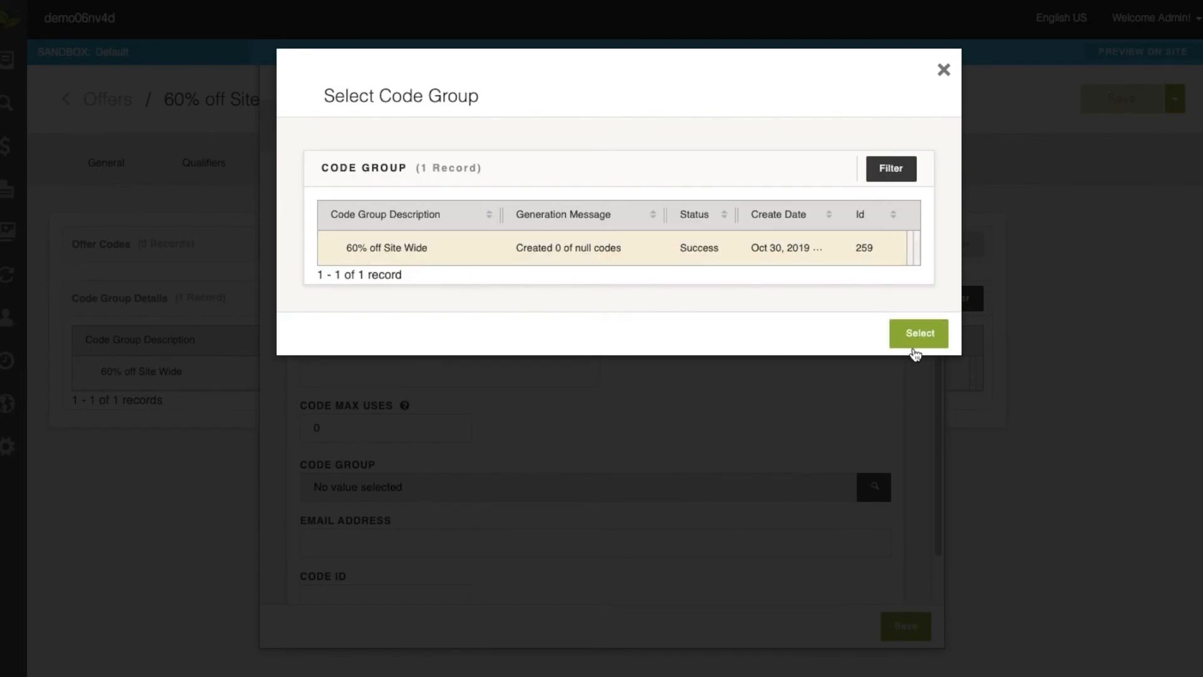
pyautogui.click(918, 333)
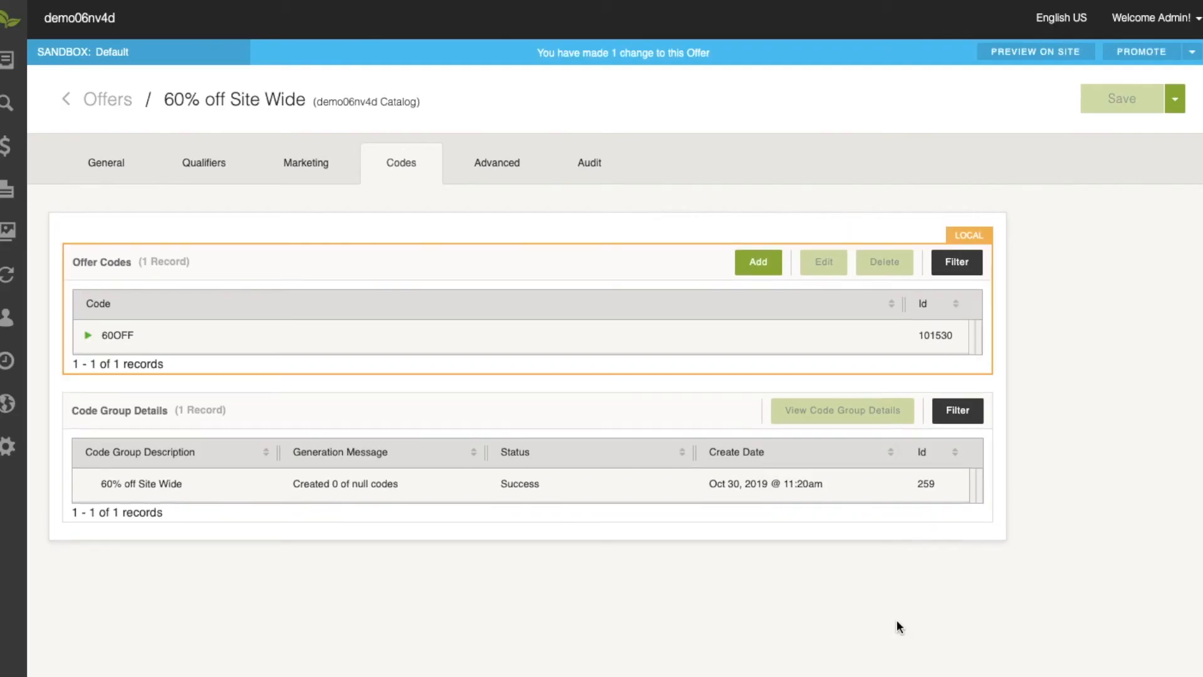
# Promote and approve the offer change, then preview it on the storefront.
pyautogui.click(1141, 51)
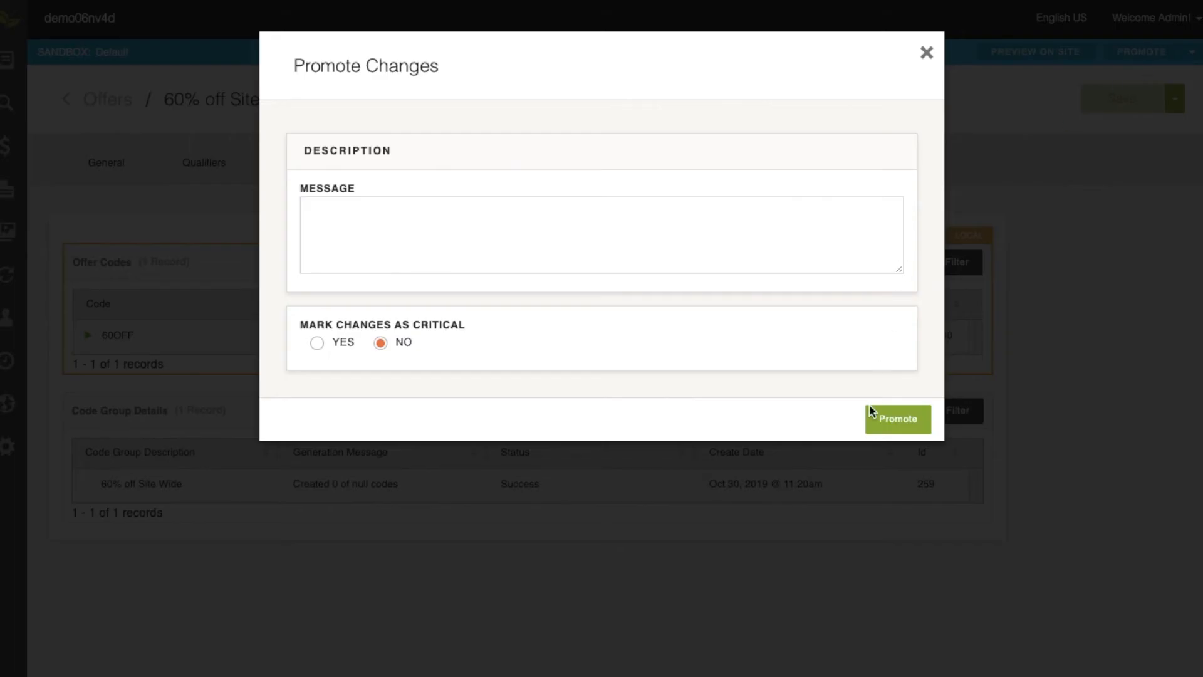
pyautogui.click(897, 419)
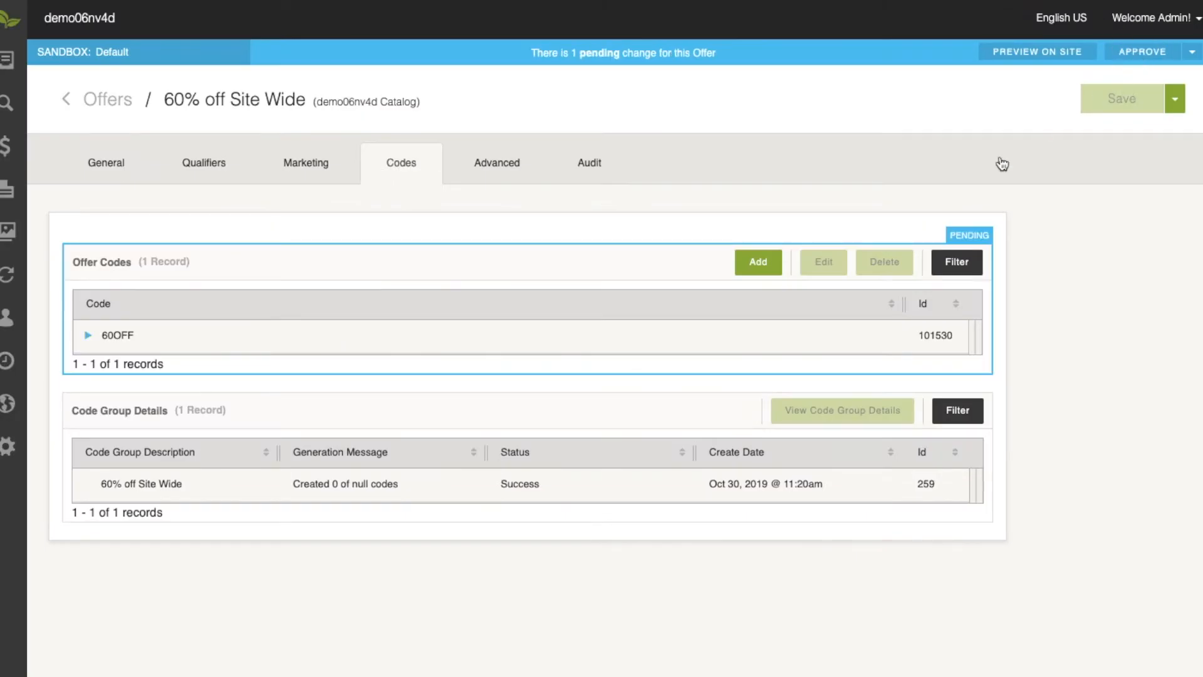
pyautogui.click(1143, 51)
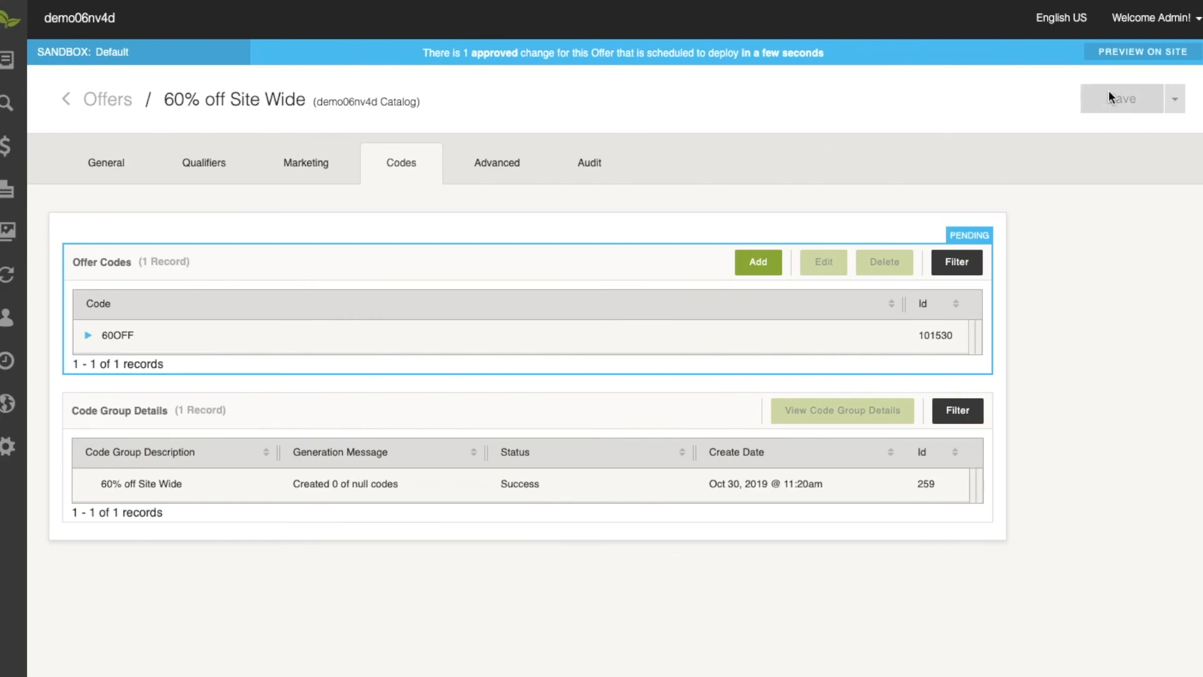
pyautogui.click(1143, 52)
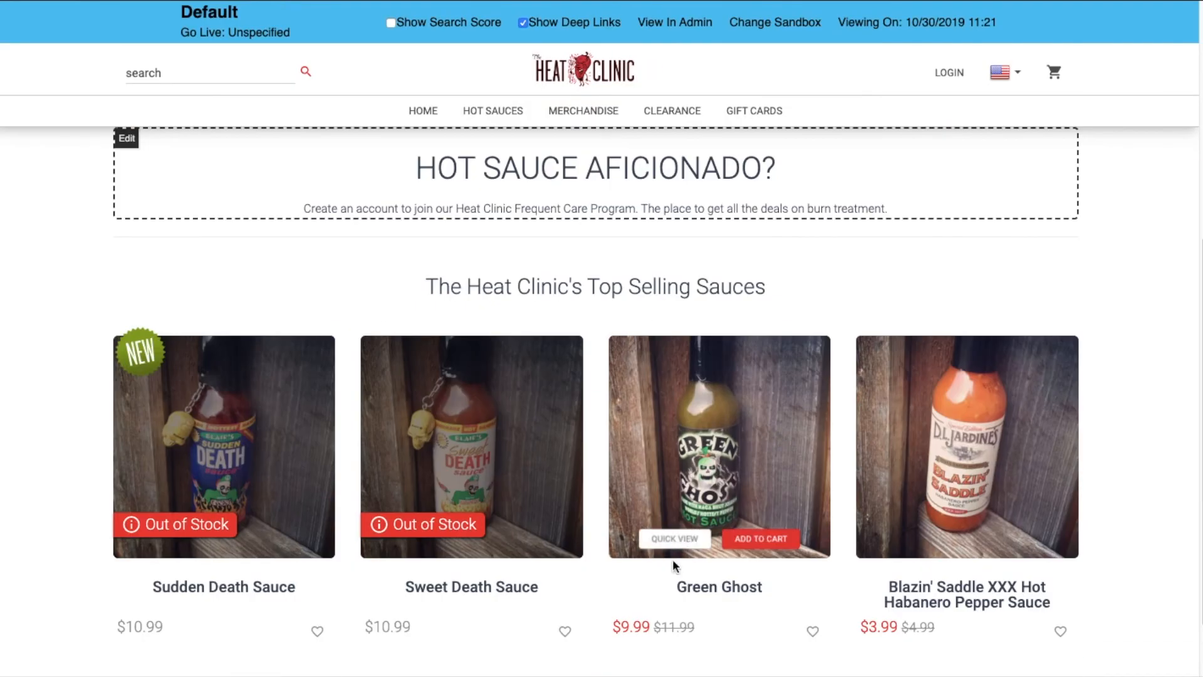
# Add one Green Ghost sauce ($9.99) to the cart and view the full cart.
pyautogui.click(760, 537)
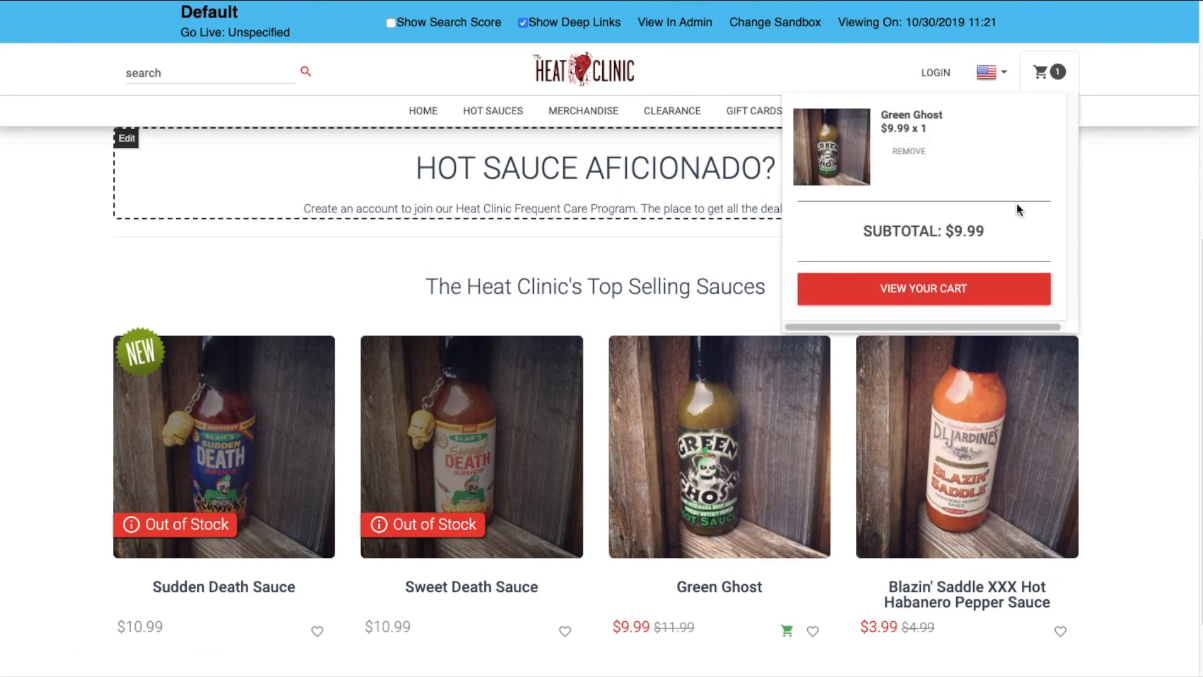
pyautogui.click(923, 288)
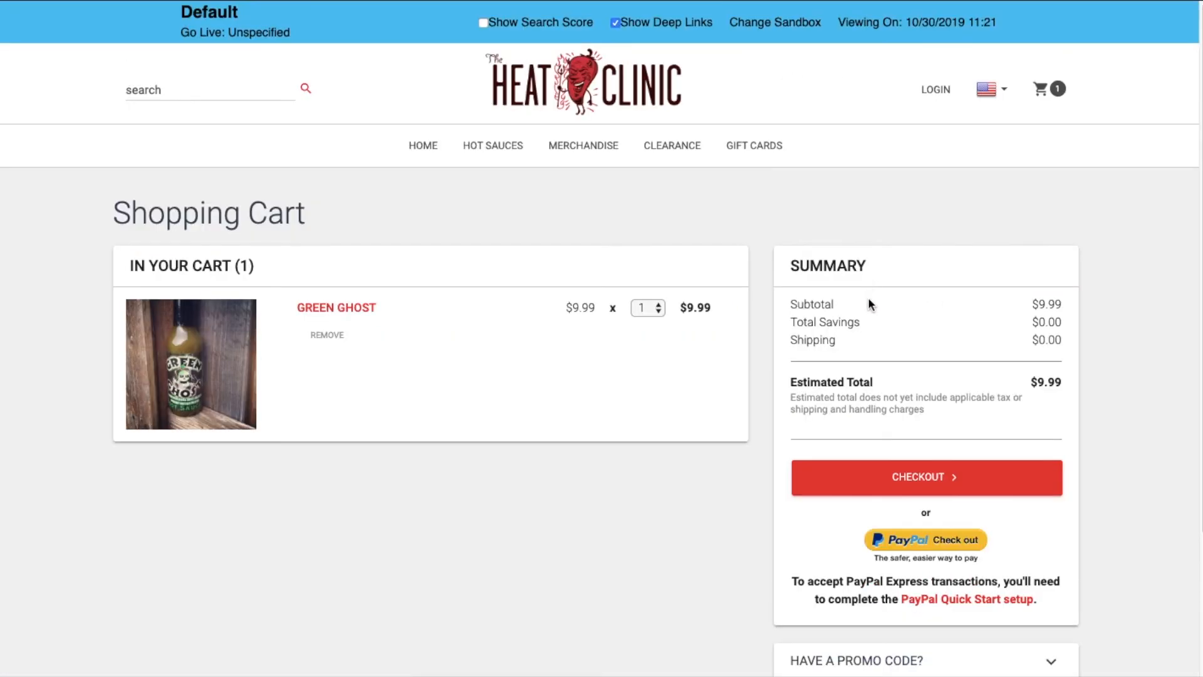
pyautogui.moveTo(1030, 321)
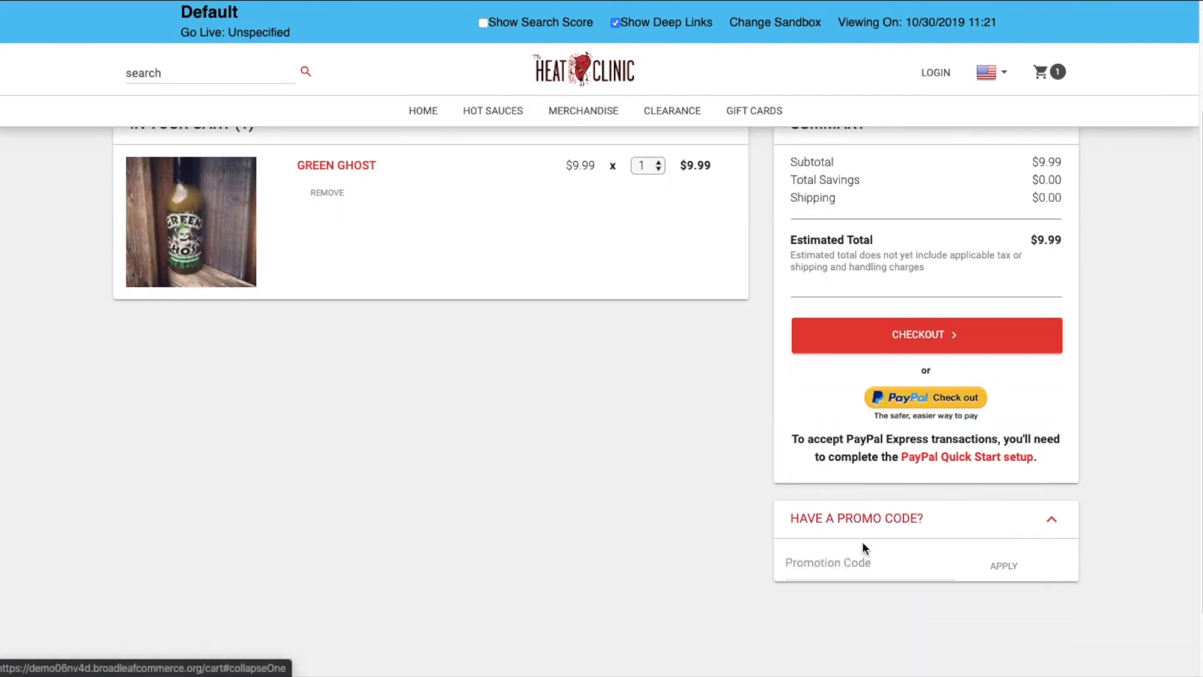
# Enter promotion code 60OFF in the cart and apply it, making the total $4.00.
pyautogui.click(844, 563)
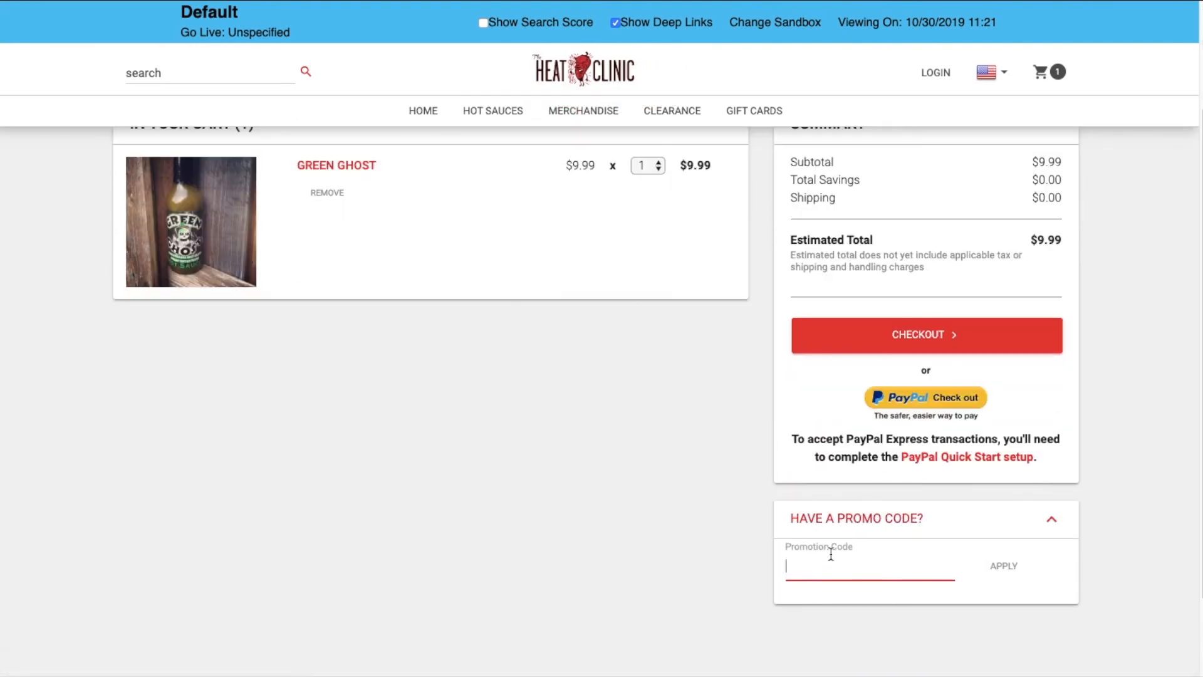
pyautogui.write('60OFF')
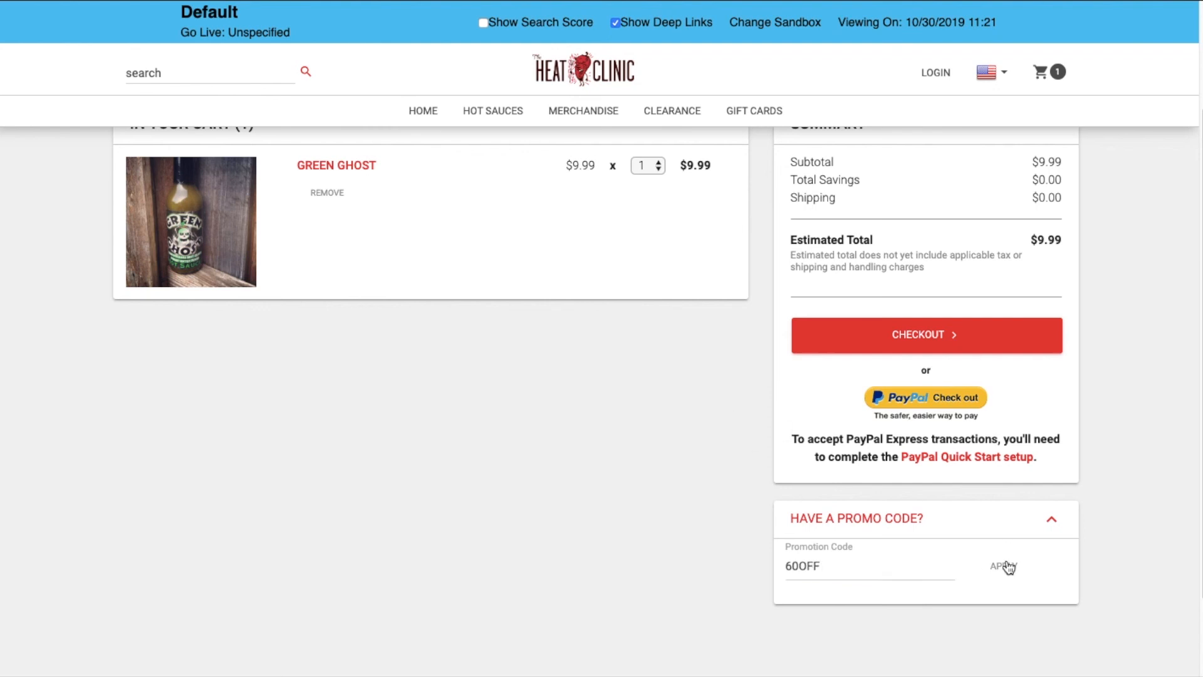
pyautogui.click(1003, 567)
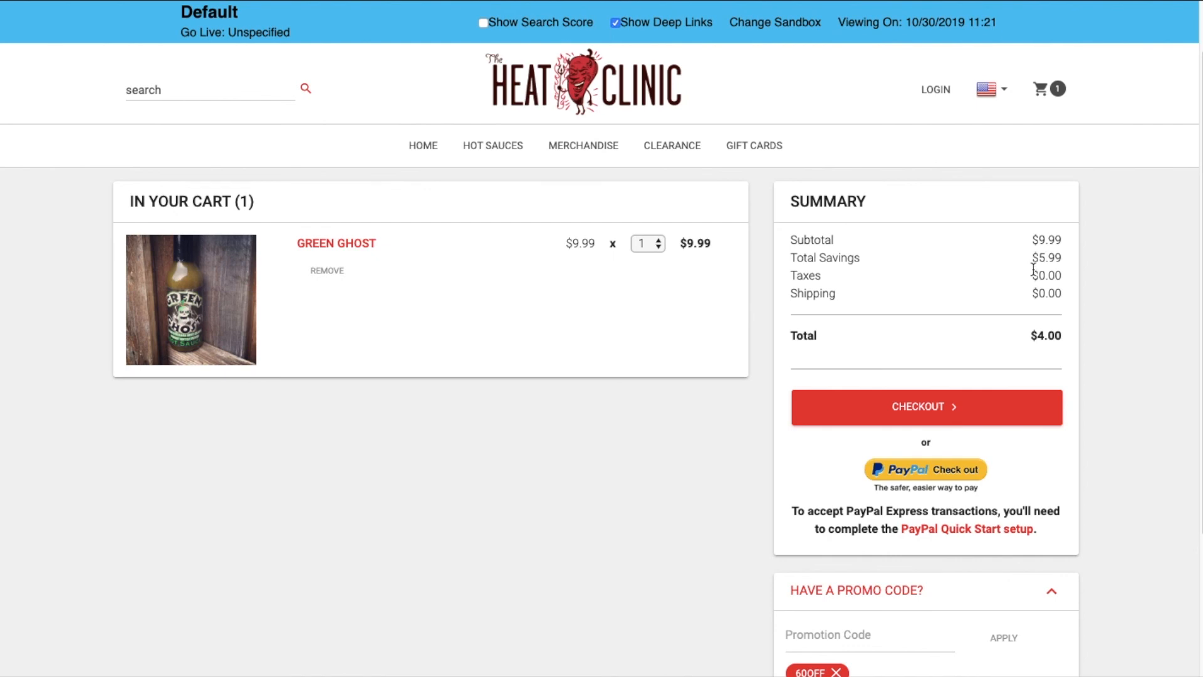
pyautogui.moveTo(1012, 316)
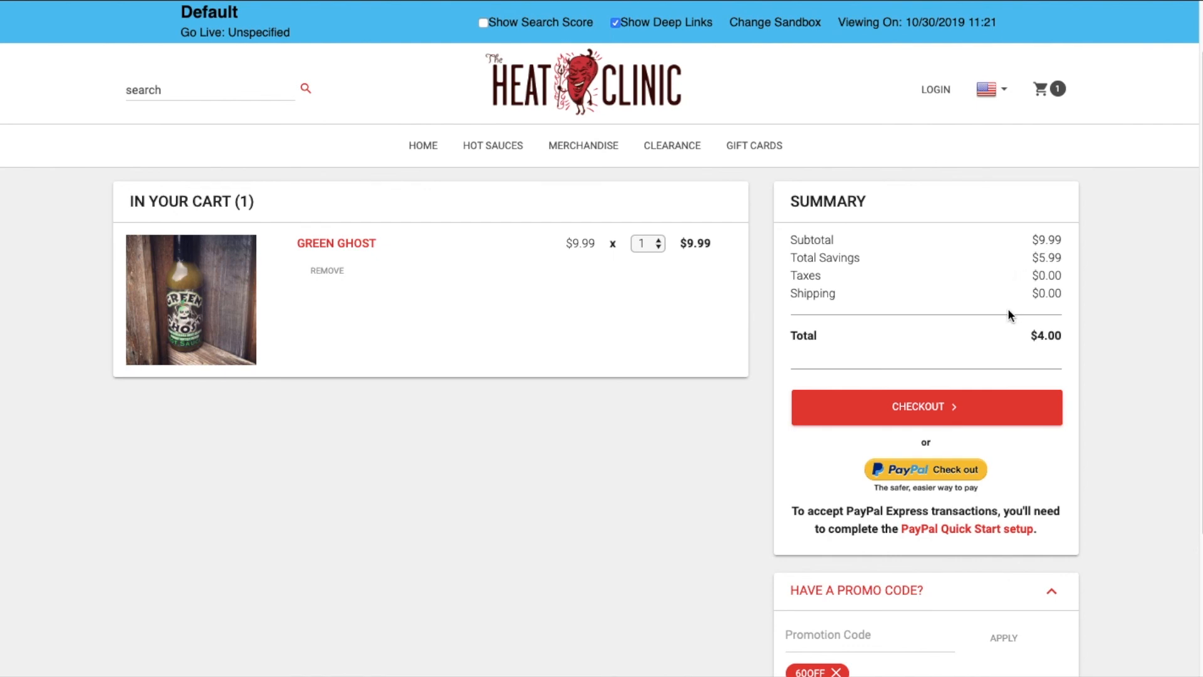
pyautogui.moveTo(1032, 320)
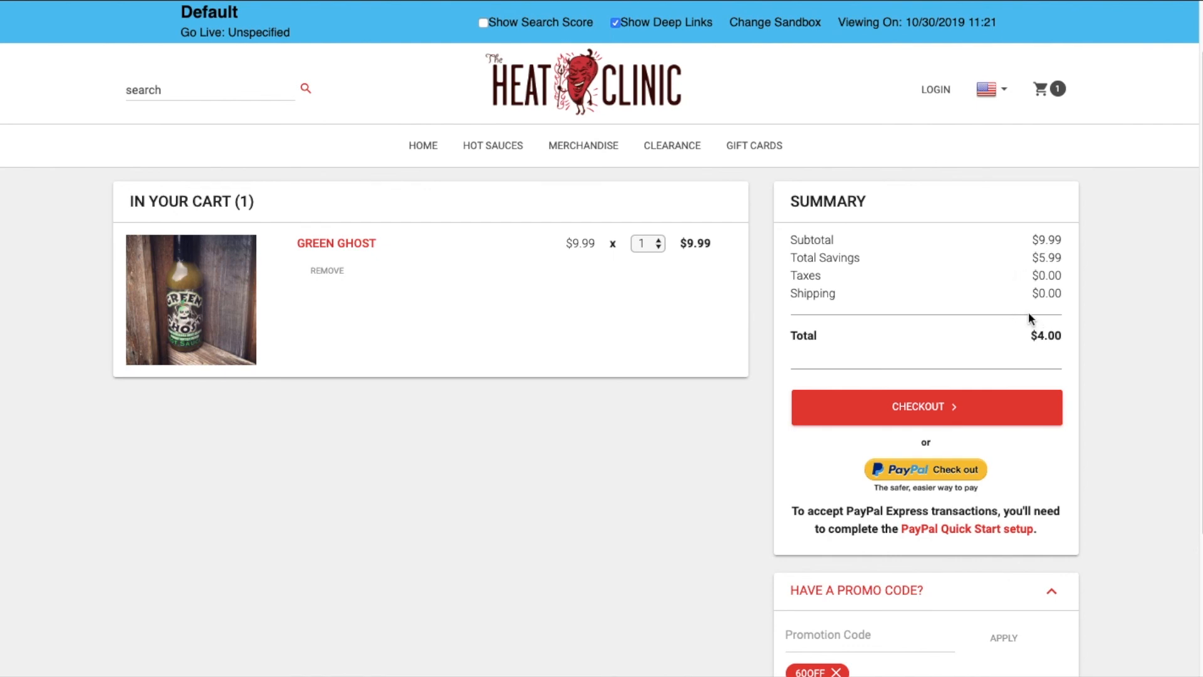